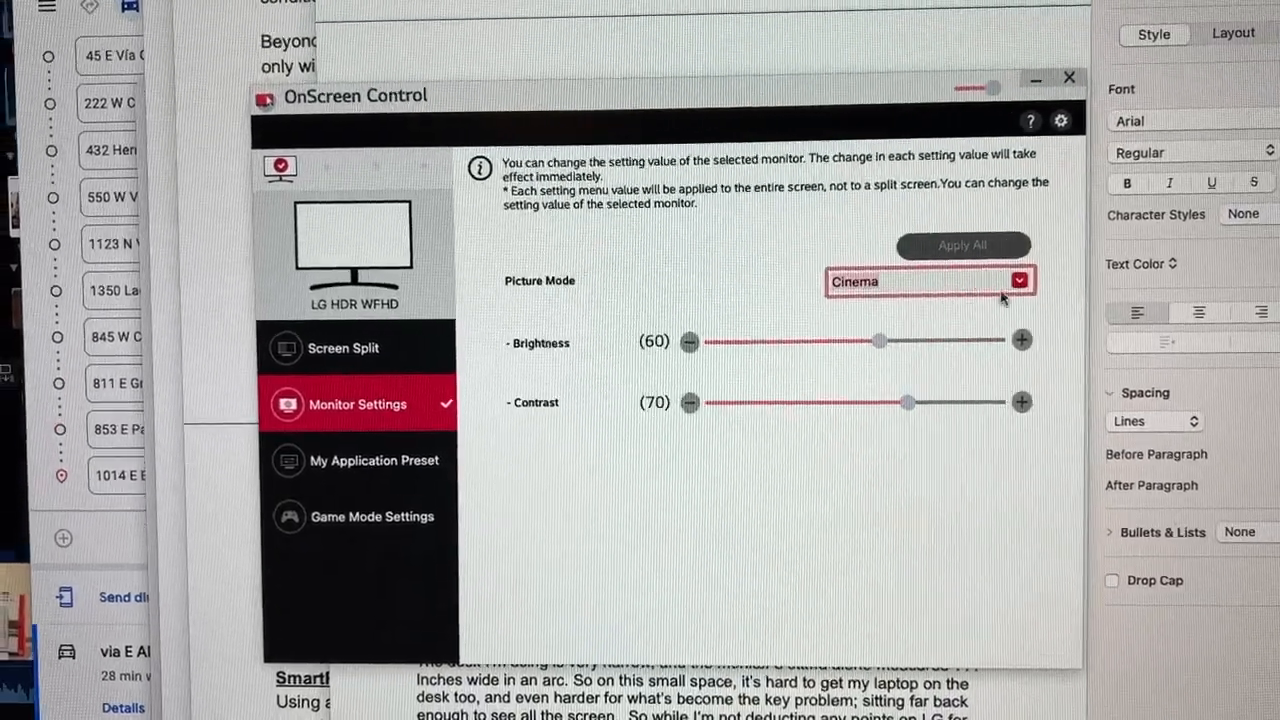
Switch the Picture Mode from Cinema to Reader, then to Custom
{"action": "left_click", "coordinate": [1020, 280]}
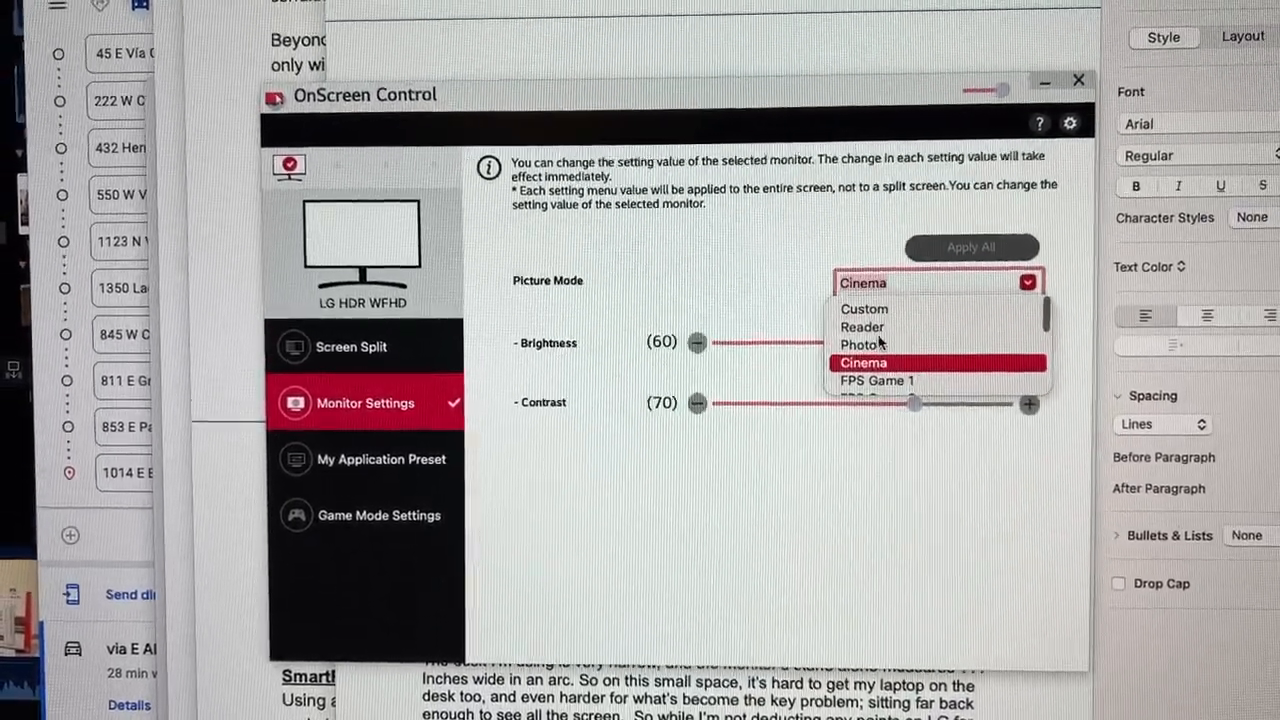
{"action": "left_click", "coordinate": [862, 328]}
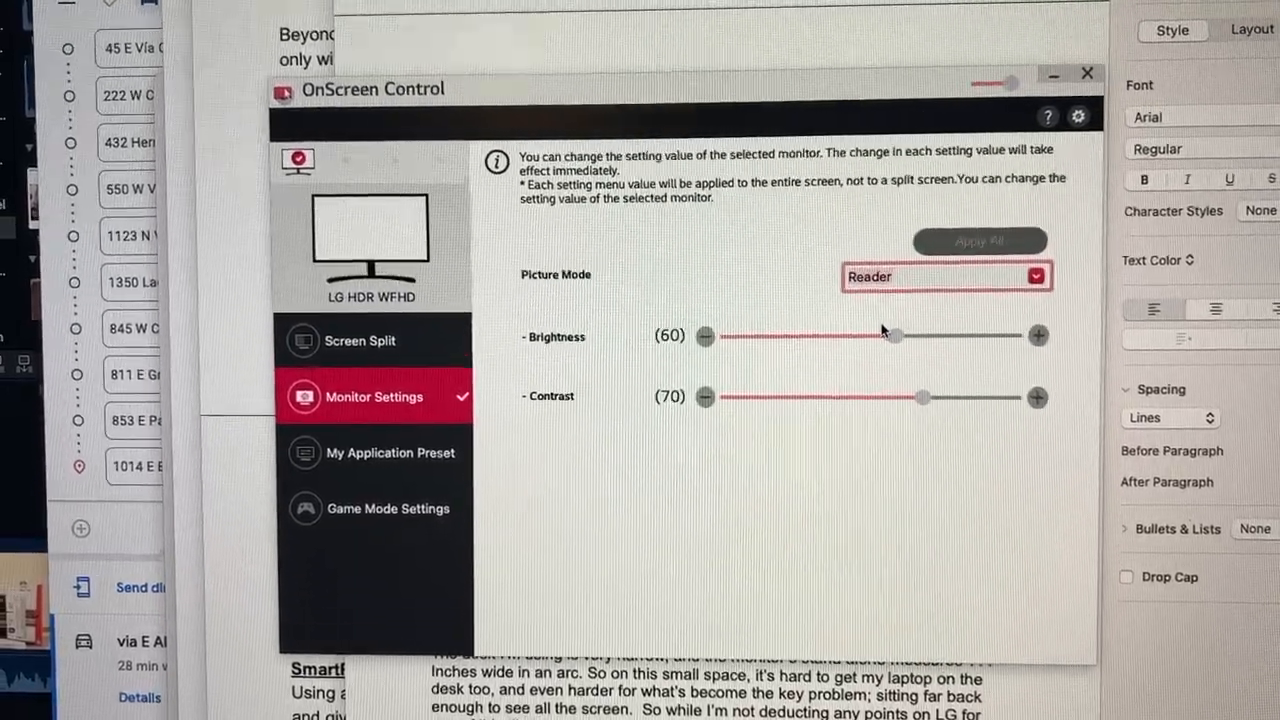
{"action": "left_click", "coordinate": [1036, 276]}
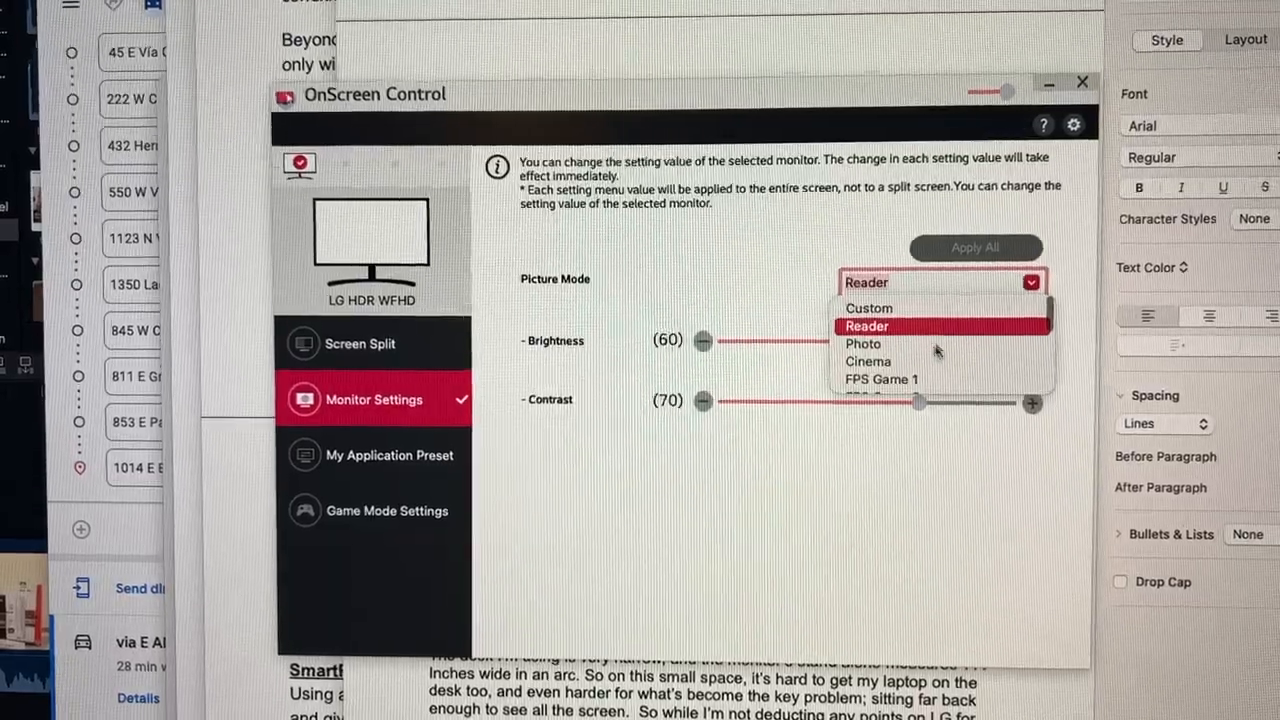
{"action": "left_click", "coordinate": [868, 308]}
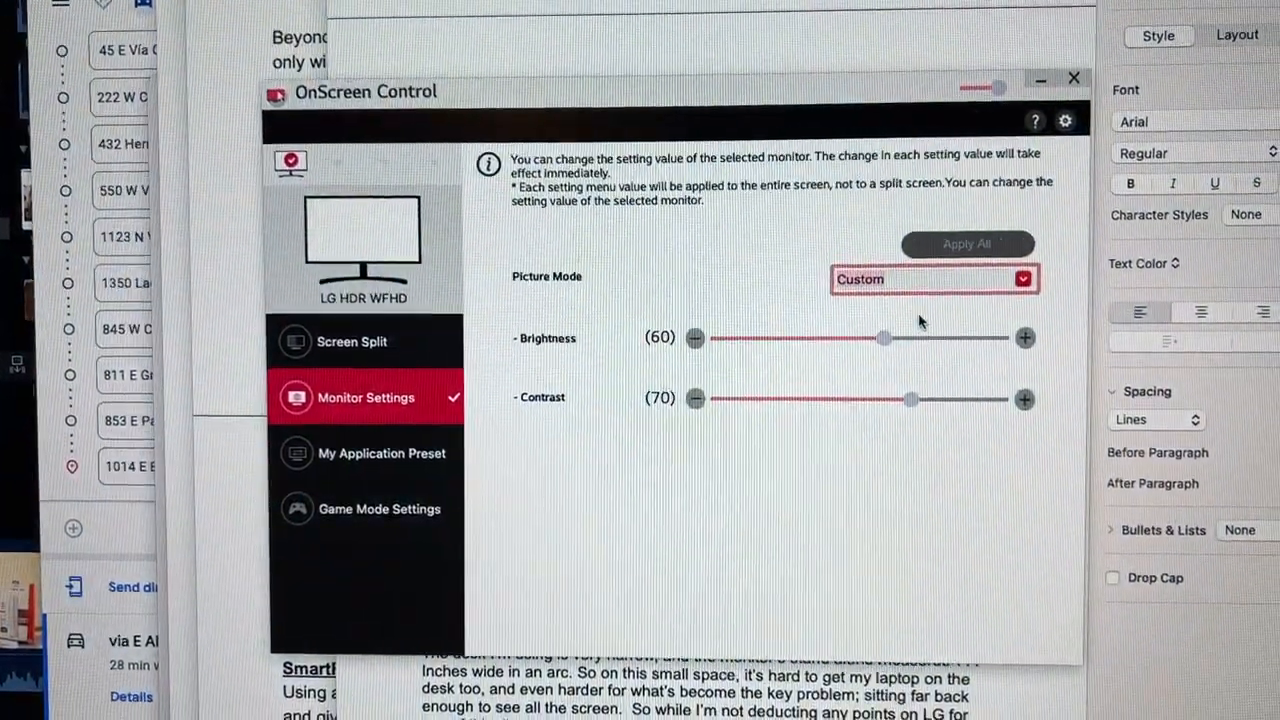